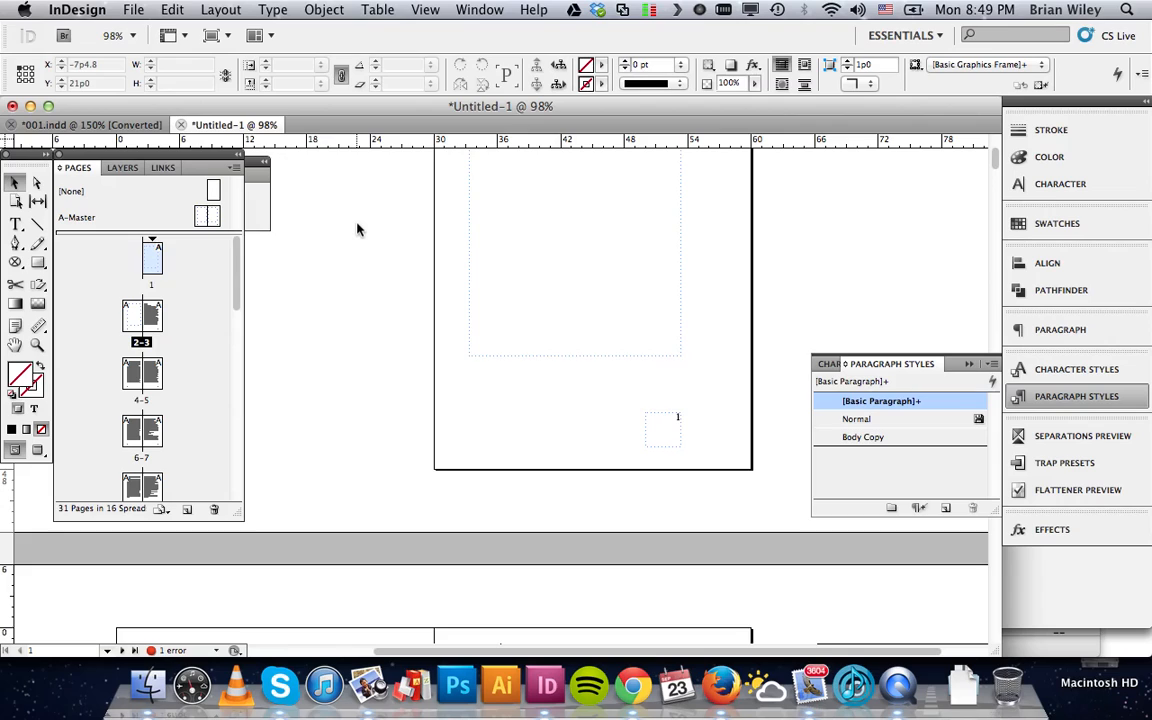
# Turn off Allow Document Pages to Shuffle for the booklet's pages, then deselect
pyautogui.scroll(-3)
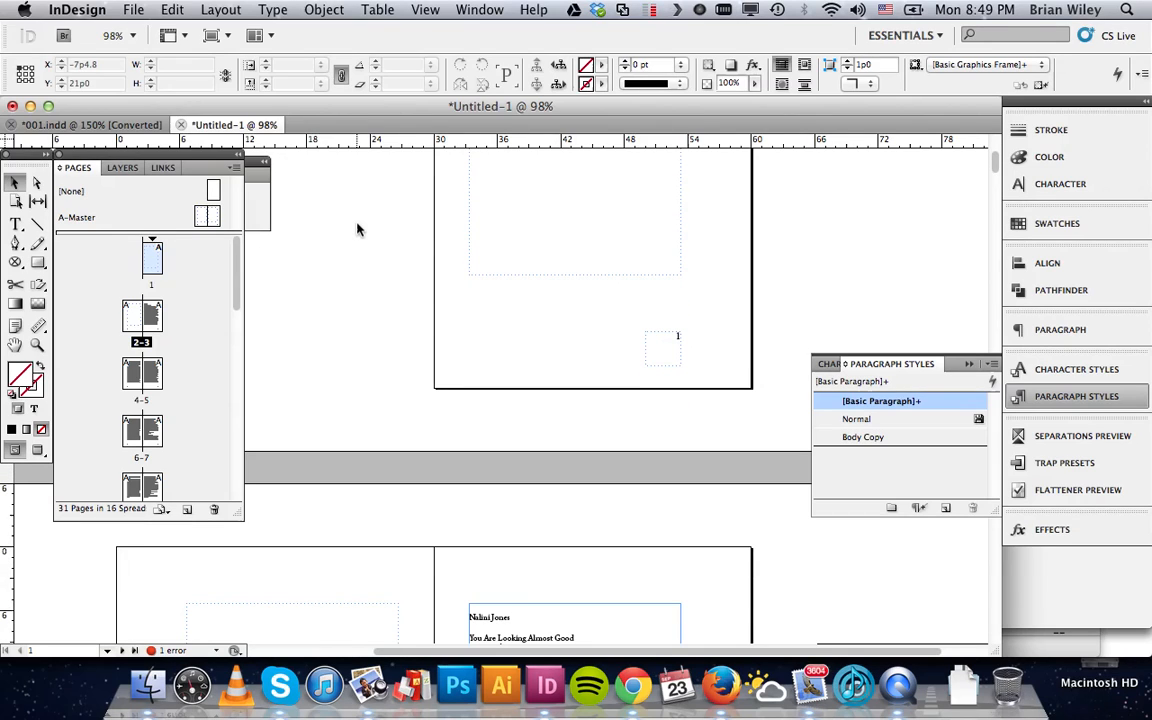
pyautogui.moveTo(410, 427)
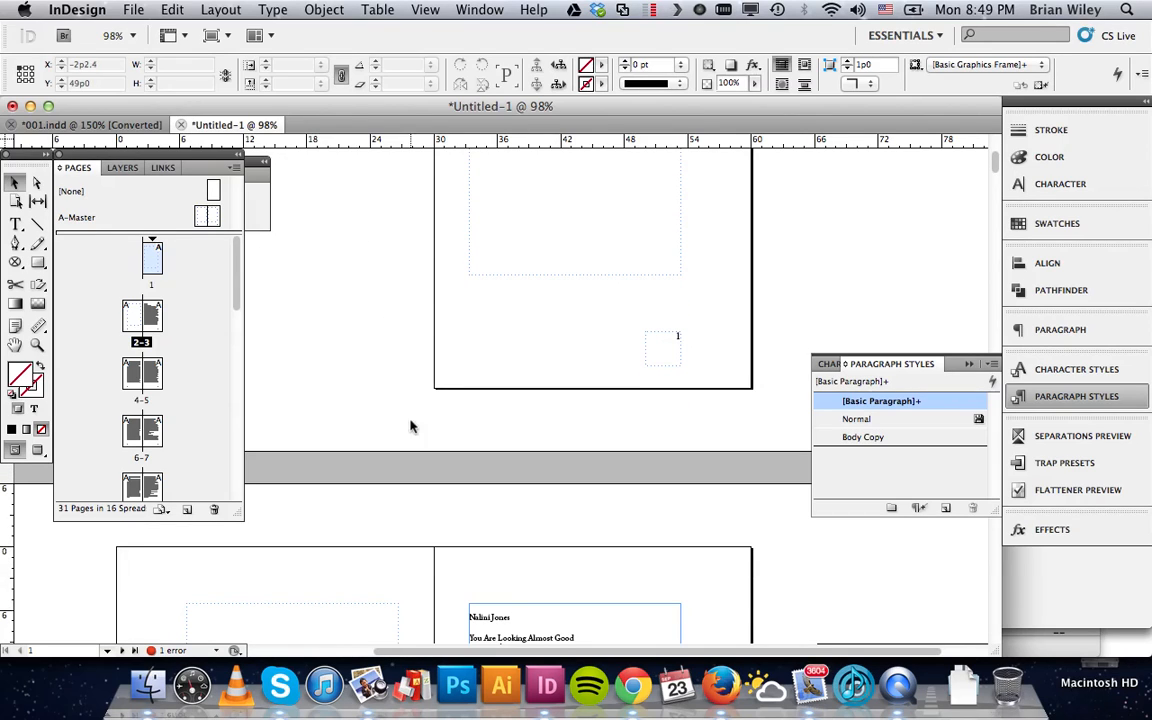
pyautogui.moveTo(400, 408)
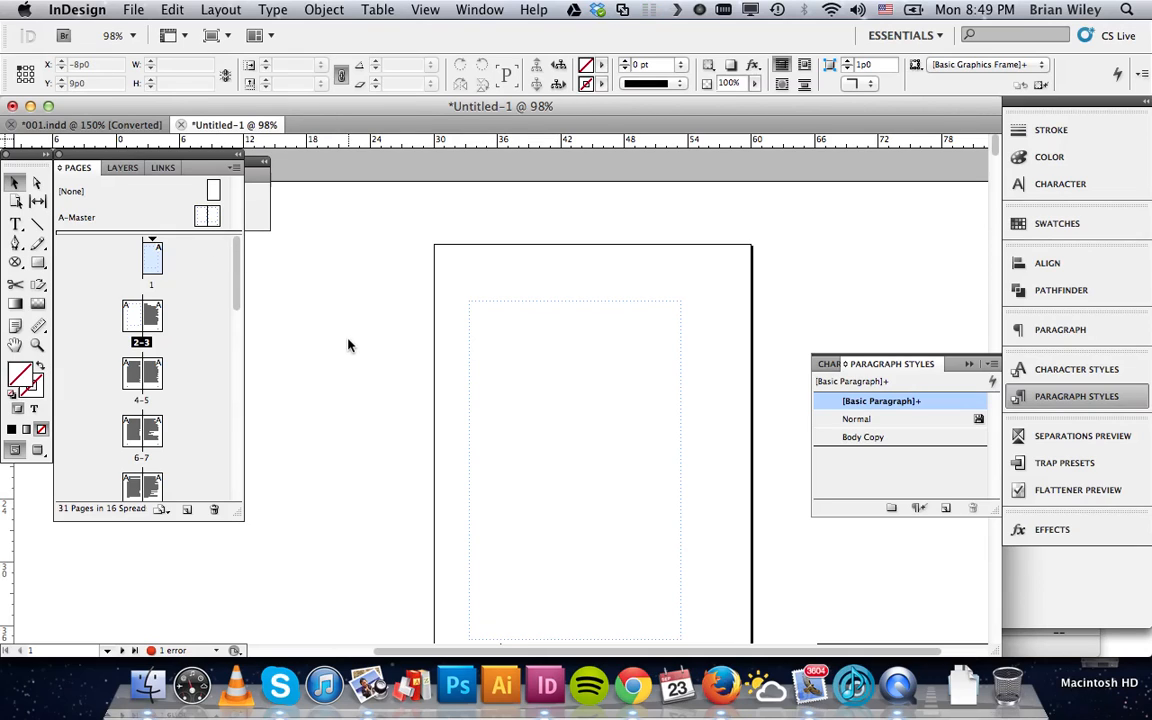
pyautogui.moveTo(368, 408)
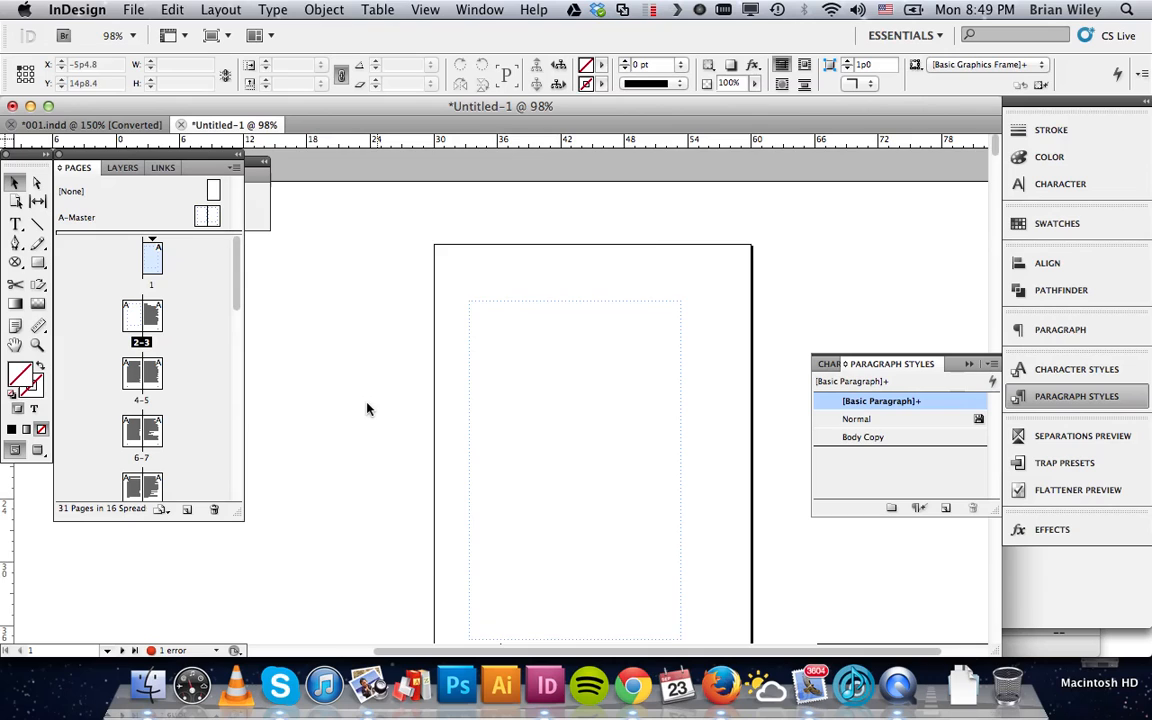
pyautogui.scroll(-3)
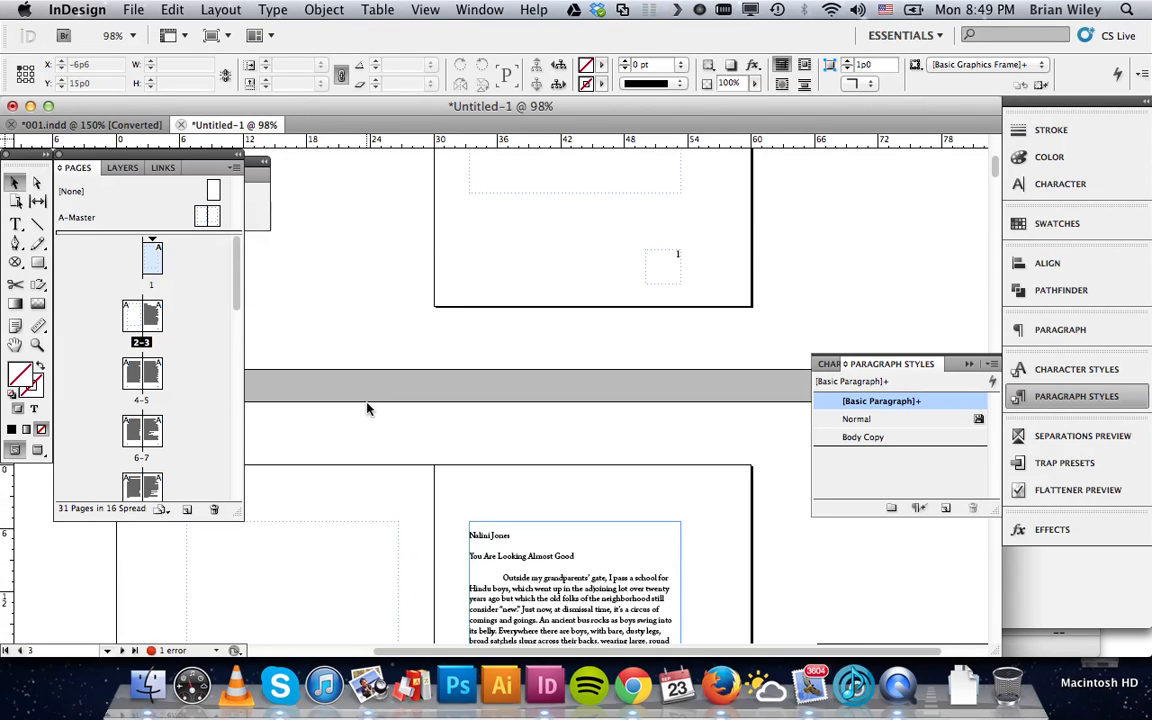
pyautogui.moveTo(630, 487)
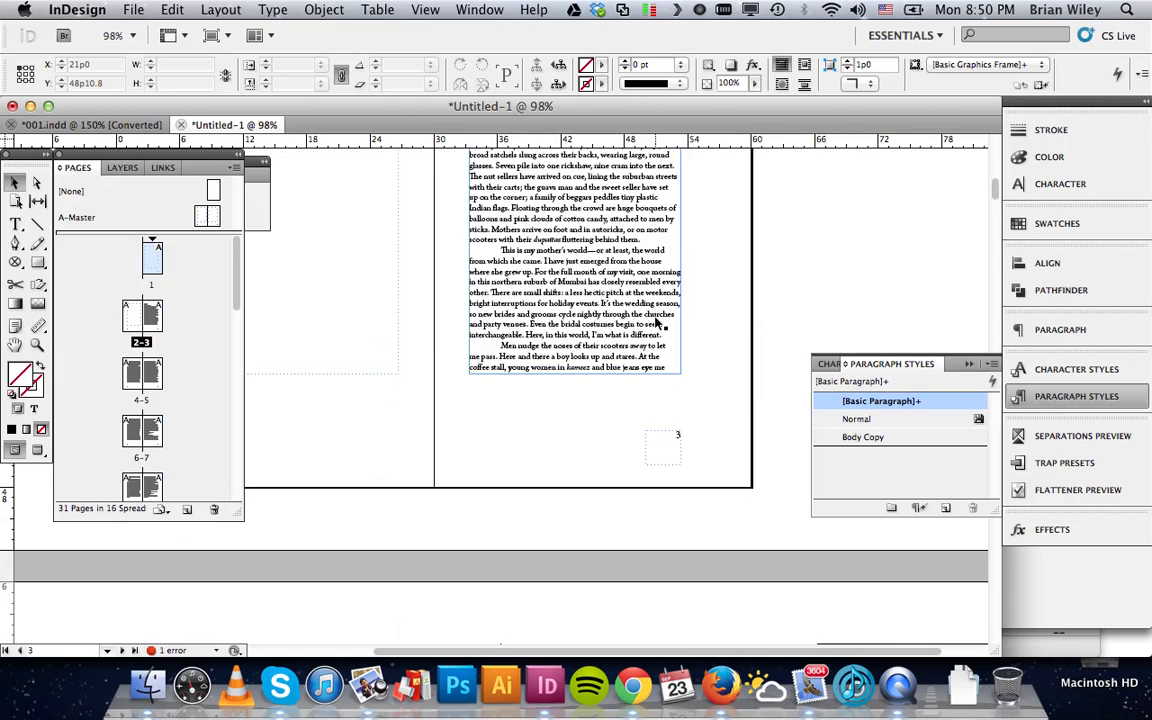
pyautogui.scroll(-3)
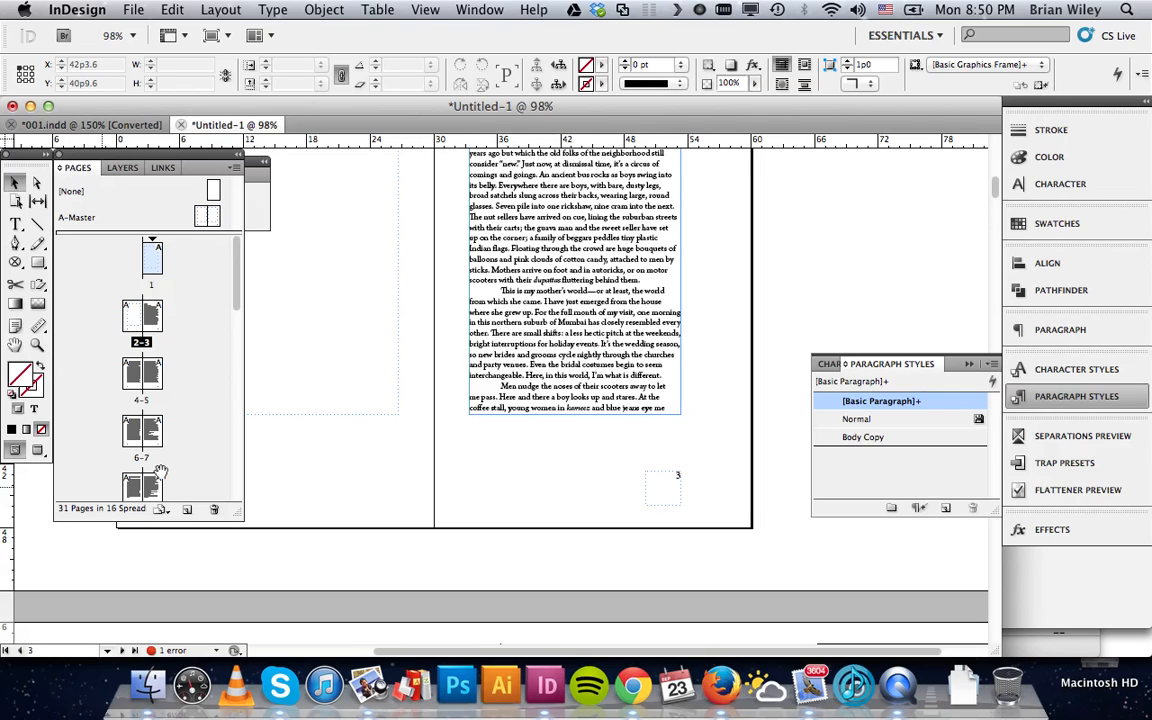
pyautogui.moveTo(178, 327)
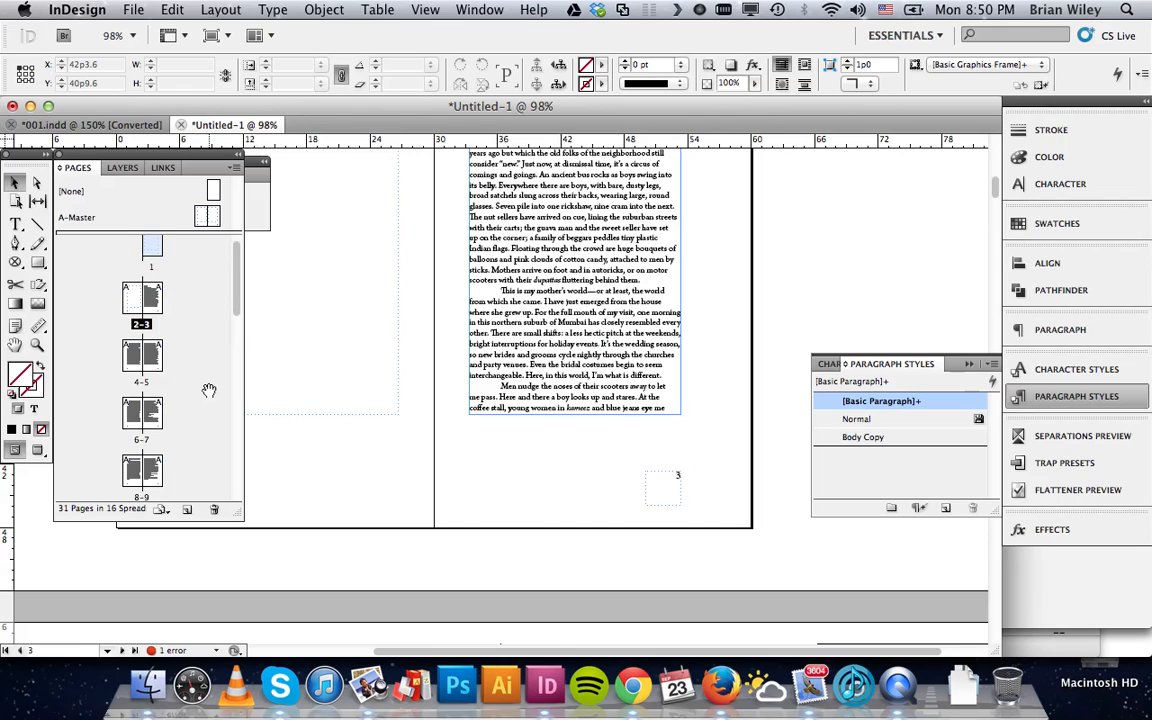
pyautogui.scroll(-3)
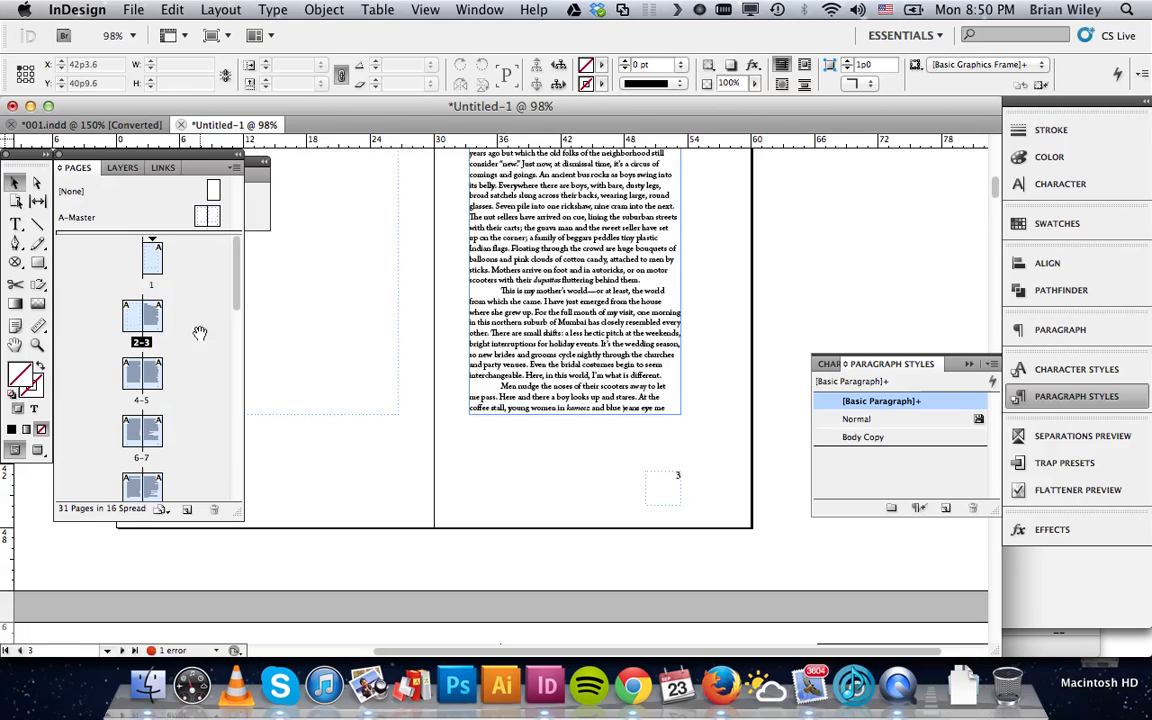
pyautogui.click(234, 167)
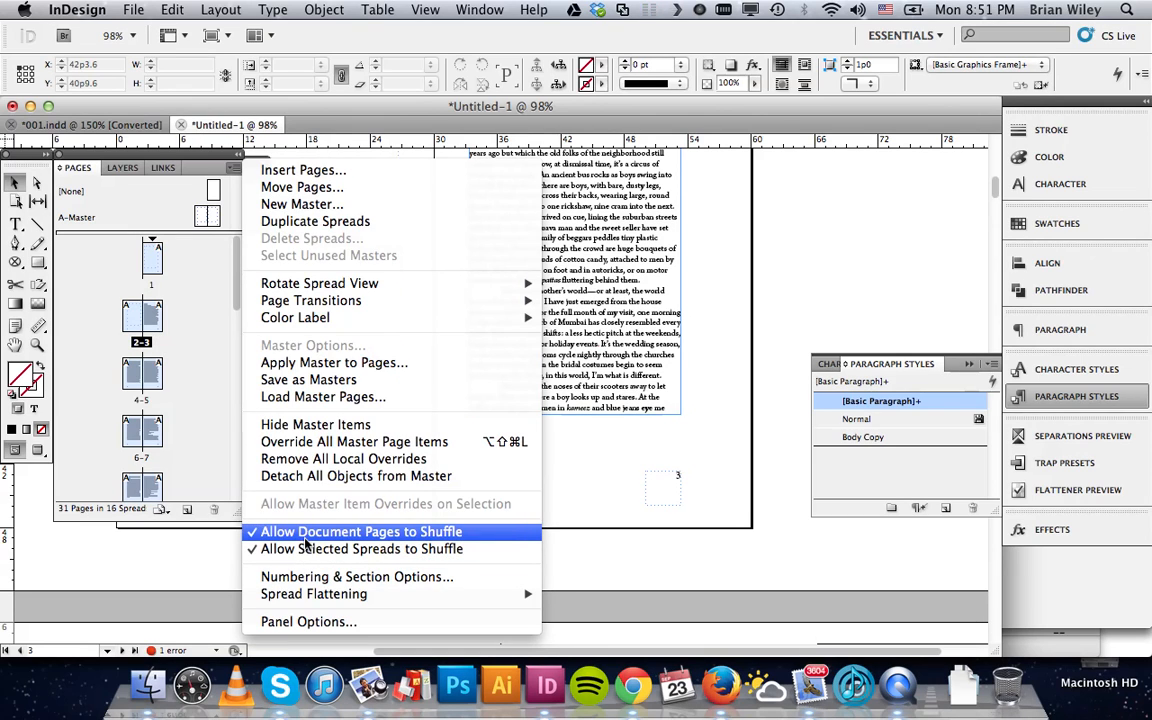
pyautogui.click(360, 531)
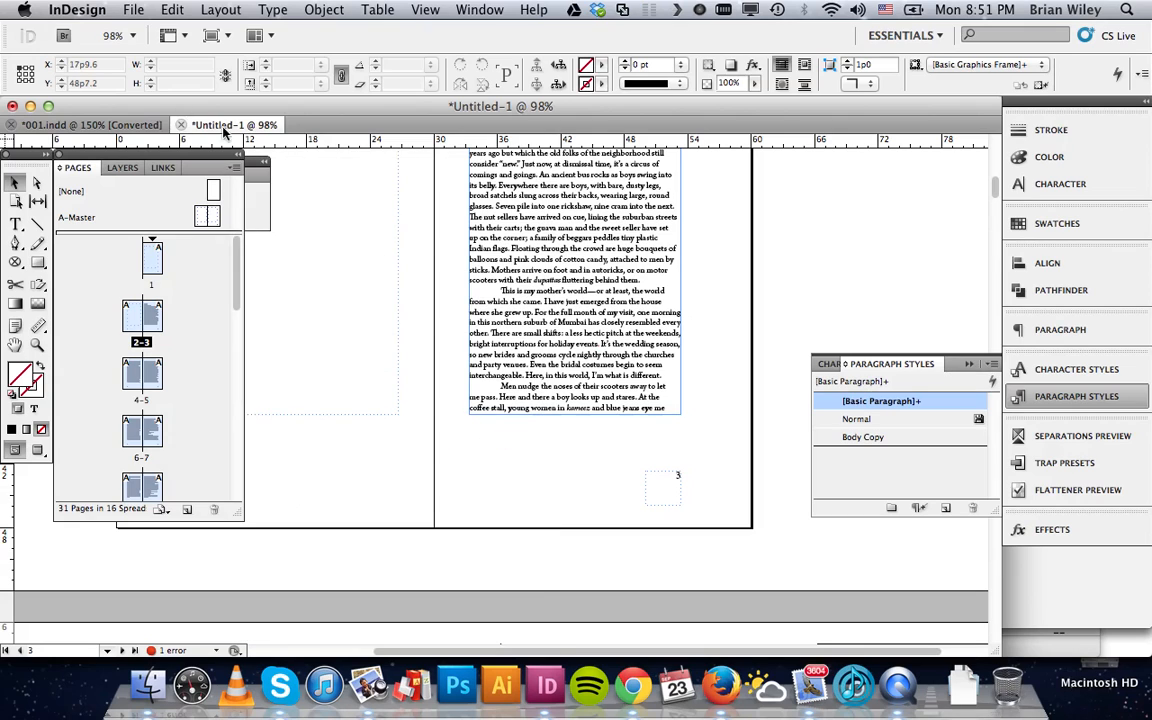
pyautogui.click(237, 167)
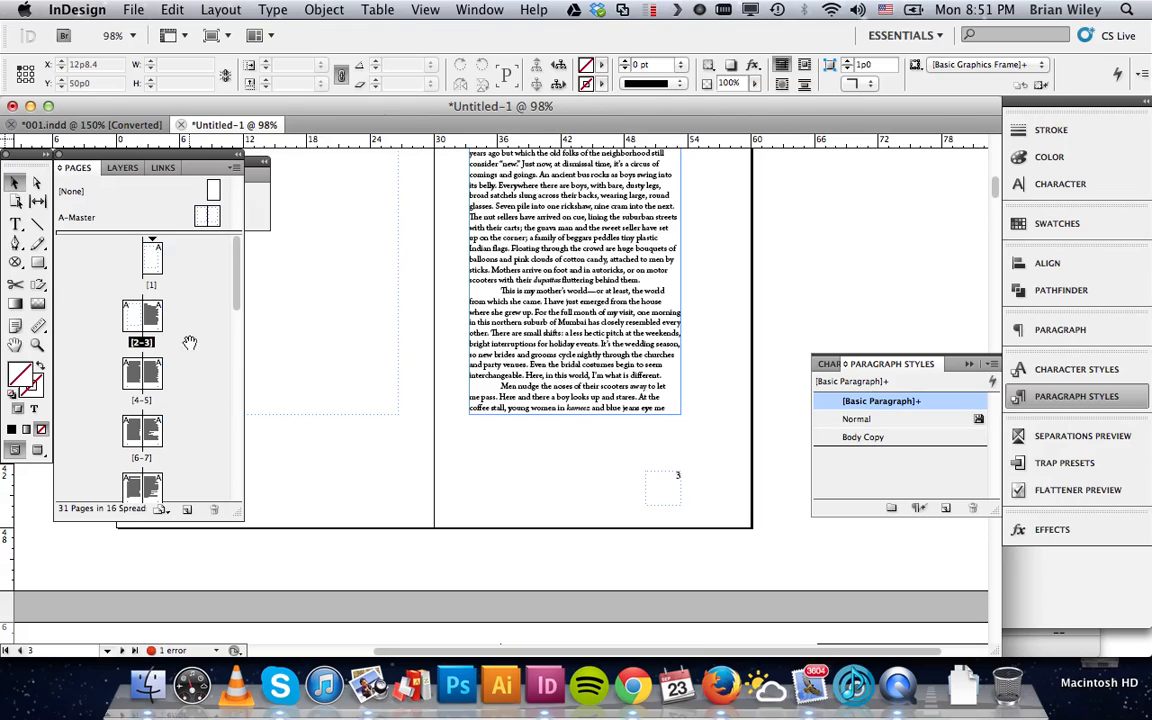
pyautogui.moveTo(196, 322)
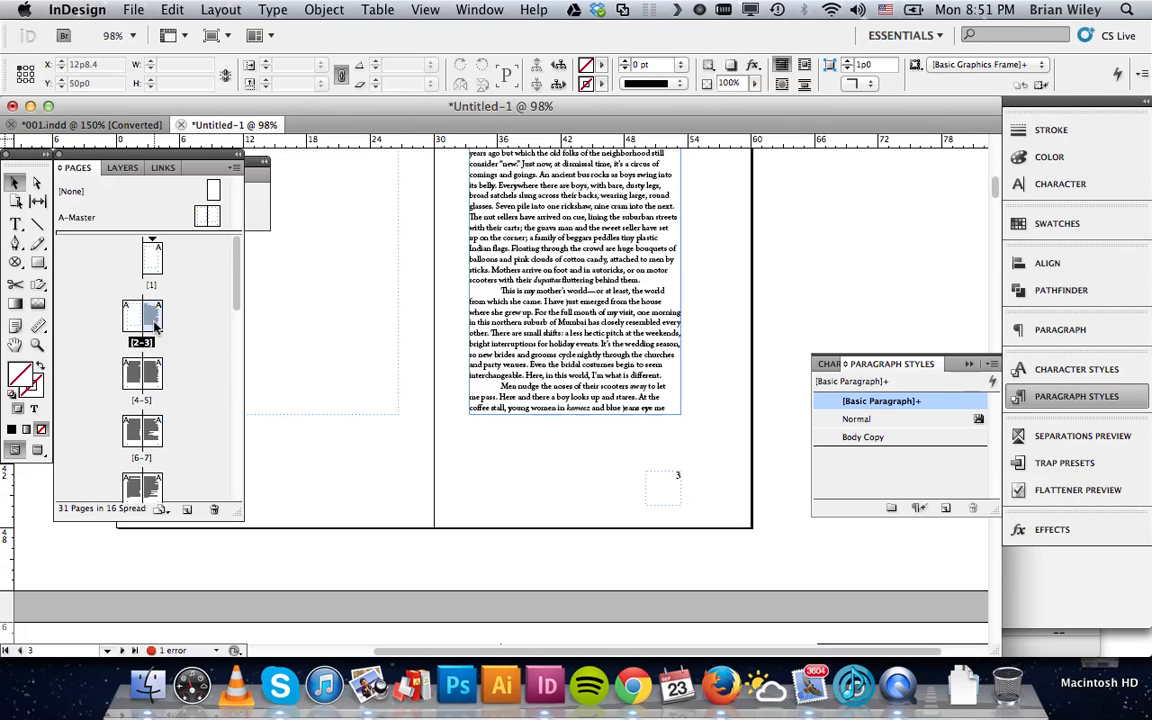
# Bring up the context menu for the page 3 thumbnail in the Pages panel
pyautogui.rightClick(141, 320)
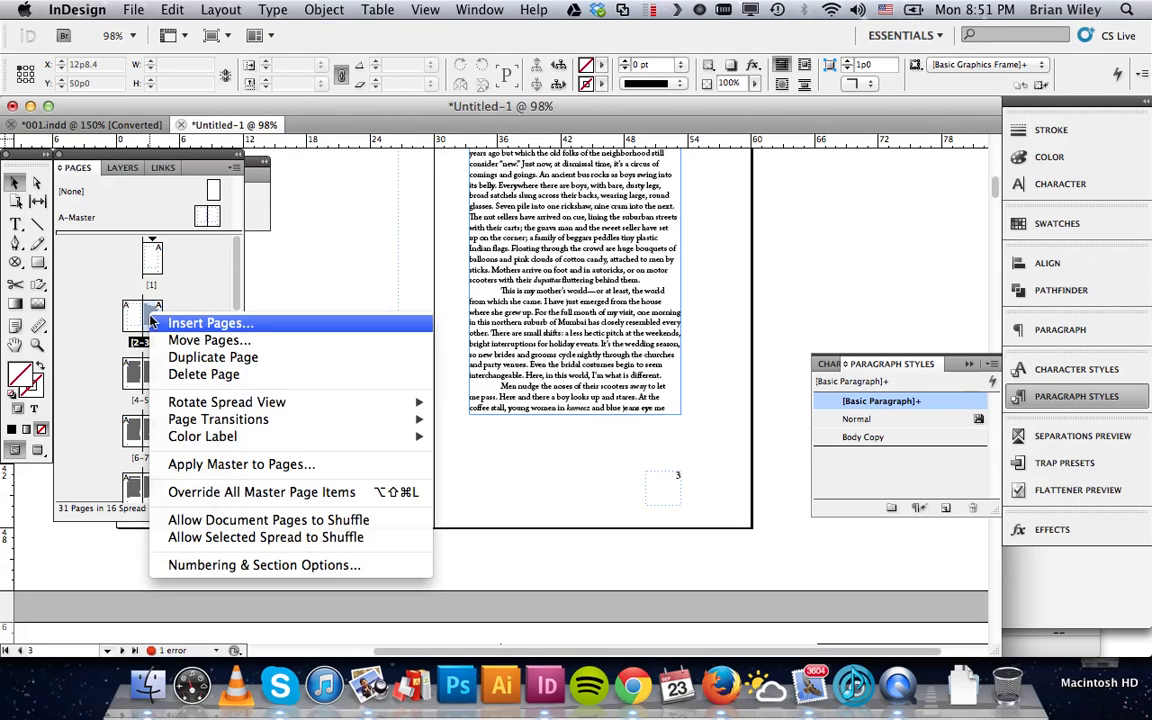
pyautogui.moveTo(193, 564)
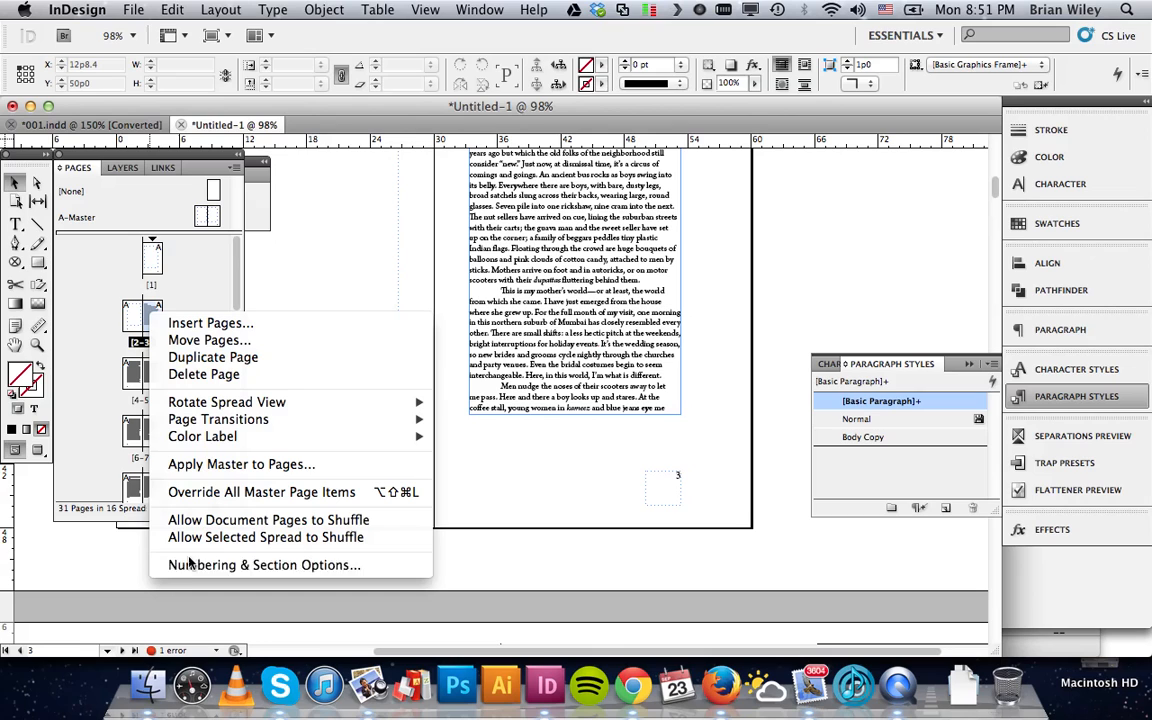
pyautogui.moveTo(265, 565)
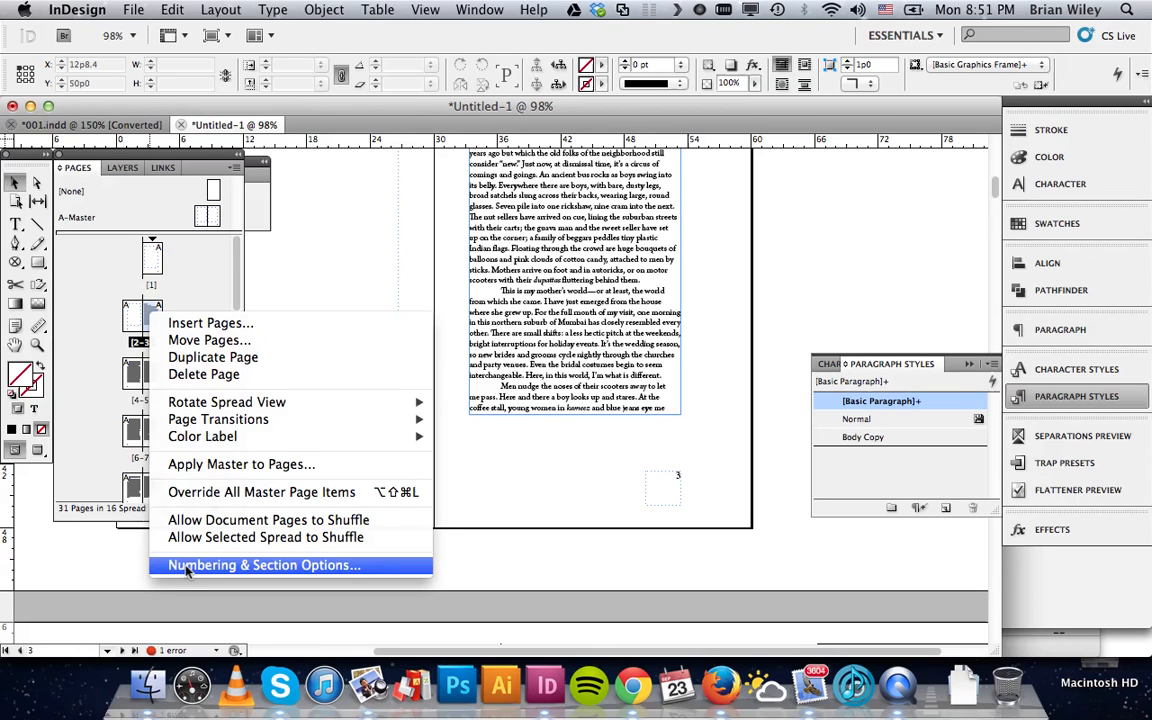
# Start a new section at page 3 with page numbering restarting at 1
pyautogui.click(264, 565)
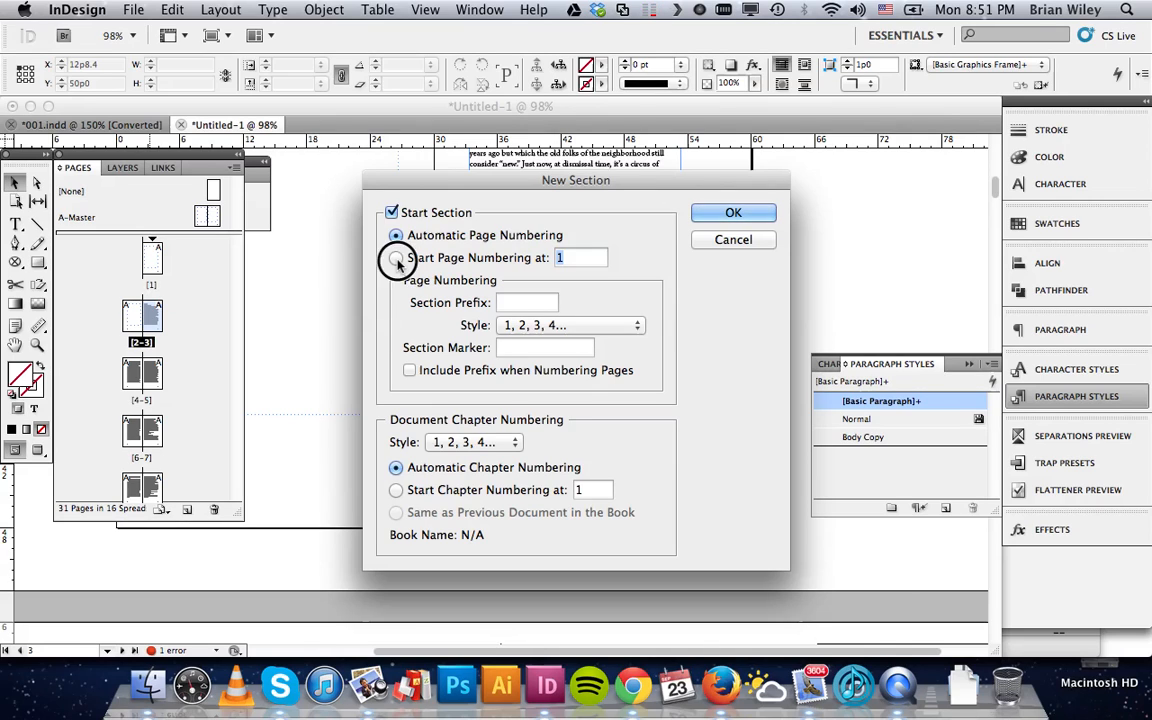
pyautogui.click(396, 258)
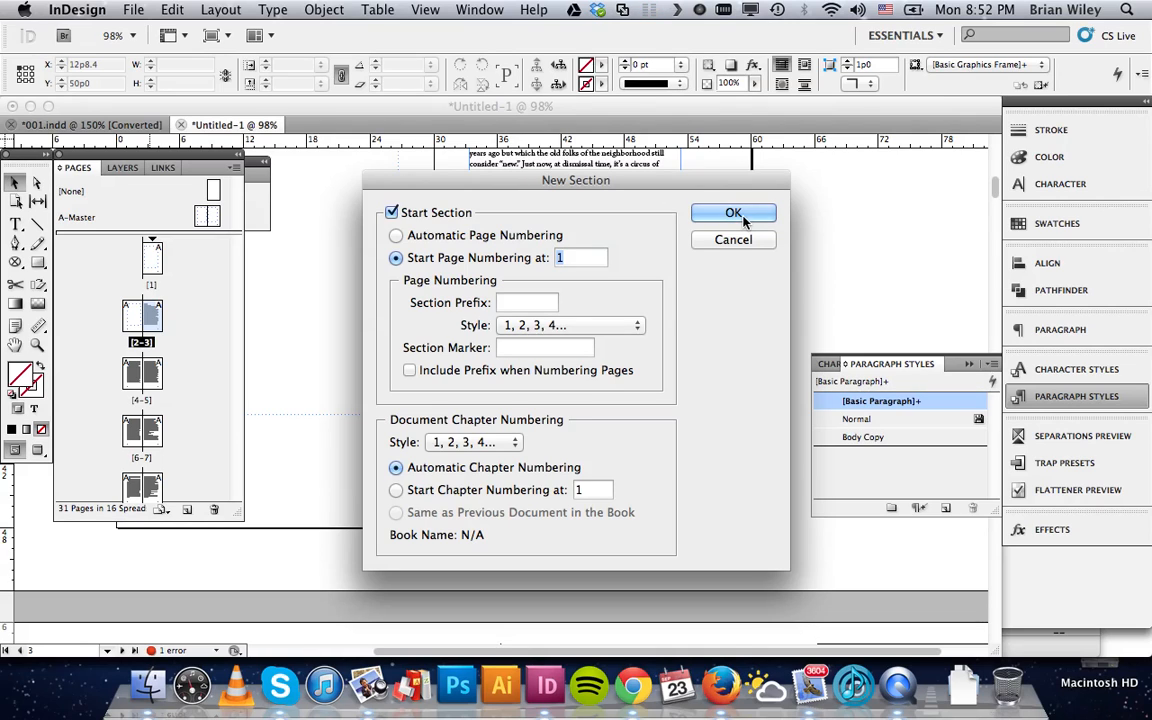
pyautogui.moveTo(626, 259)
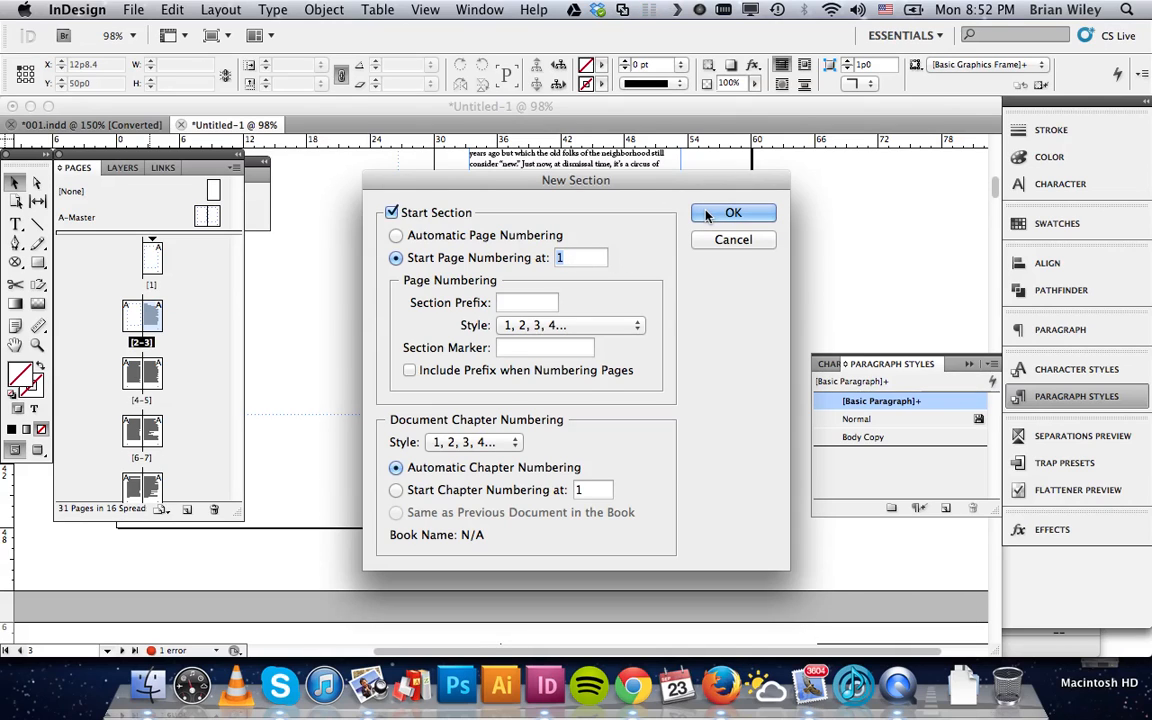
pyautogui.click(733, 212)
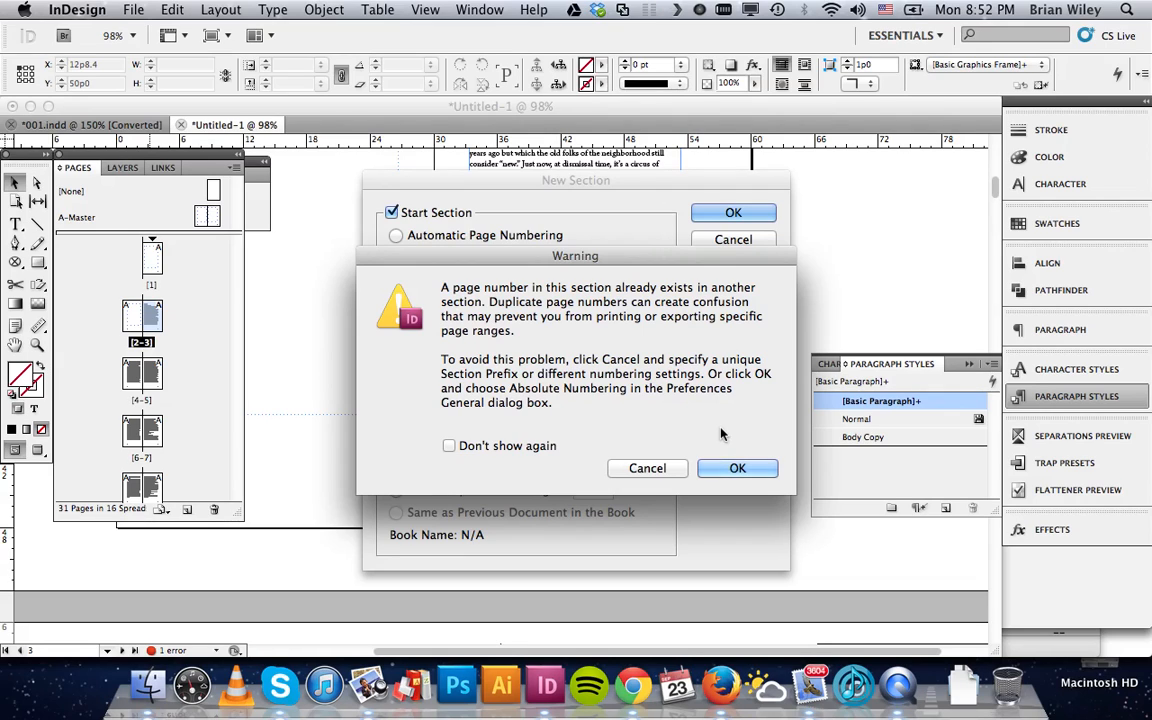
pyautogui.moveTo(745, 413)
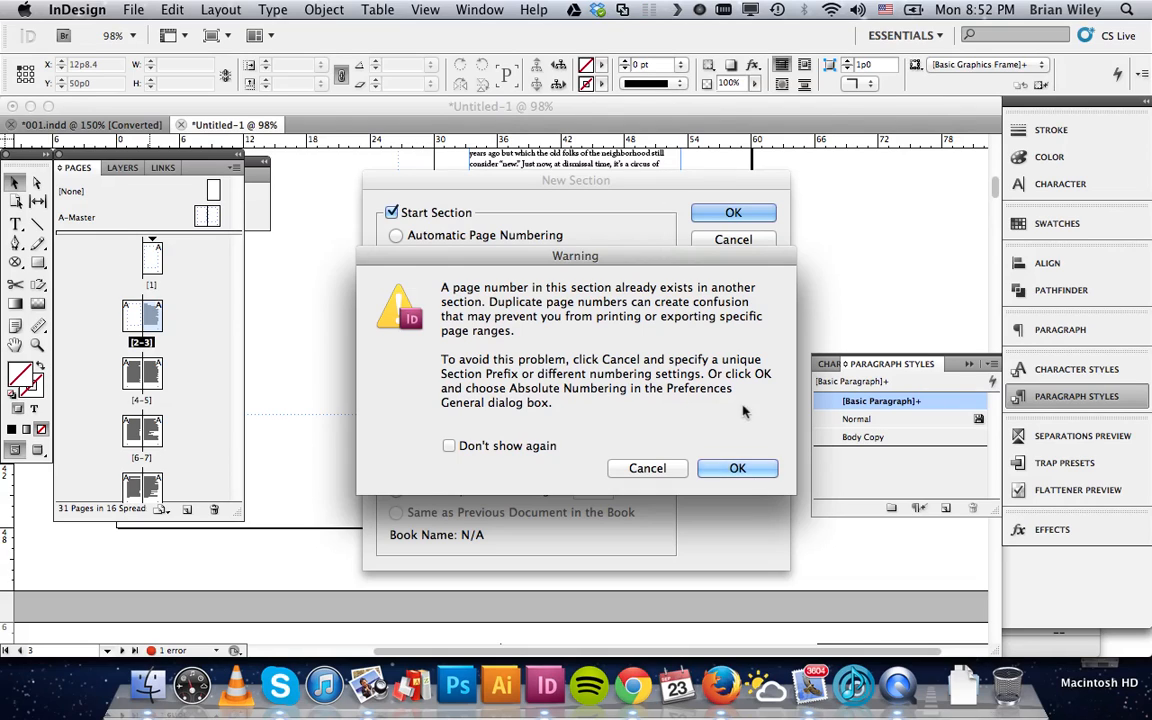
pyautogui.moveTo(703, 430)
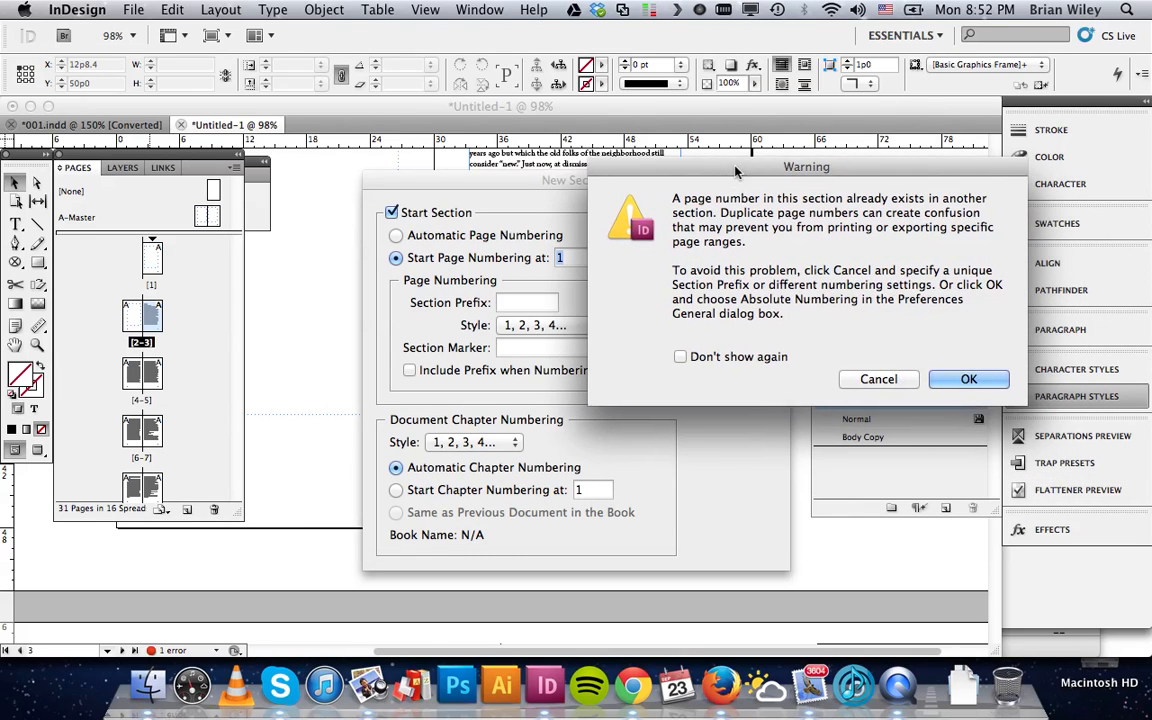
pyautogui.moveTo(765, 285)
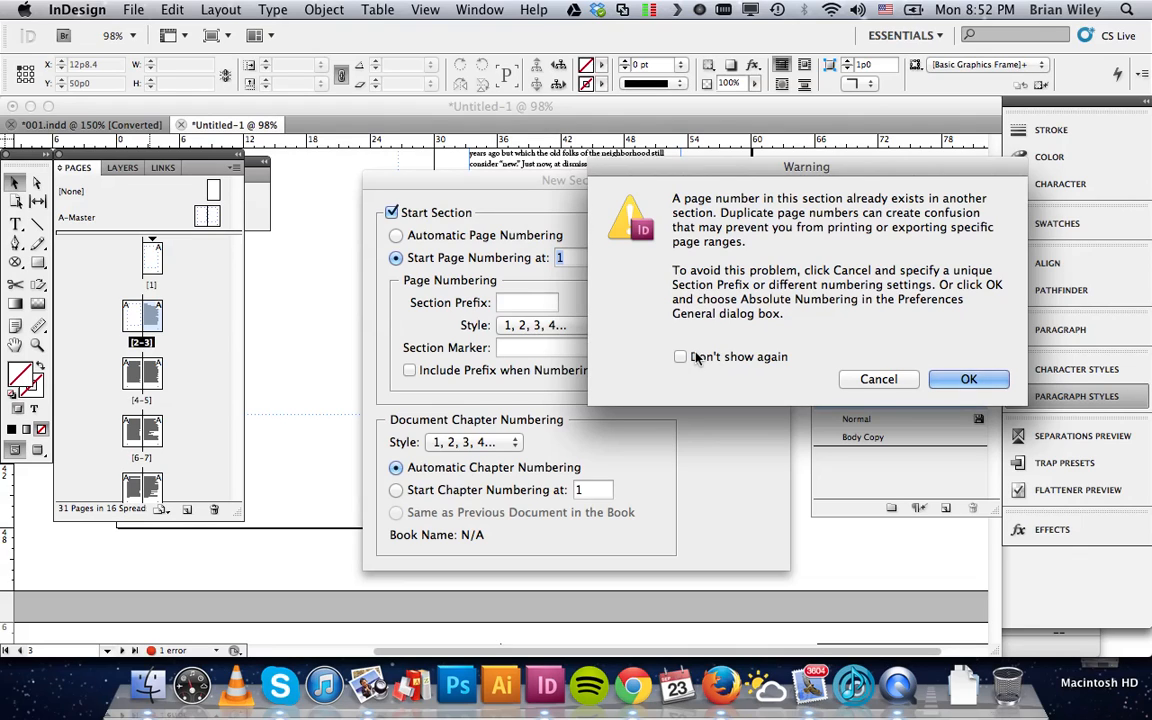
pyautogui.moveTo(745, 349)
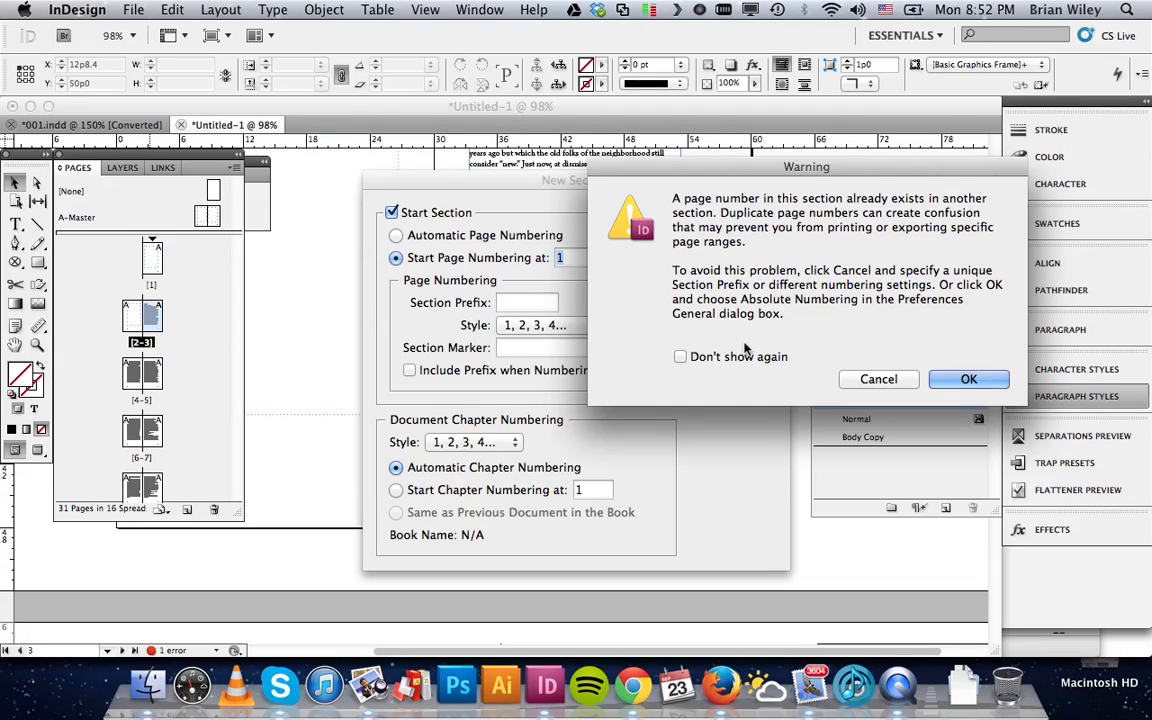
pyautogui.moveTo(800, 345)
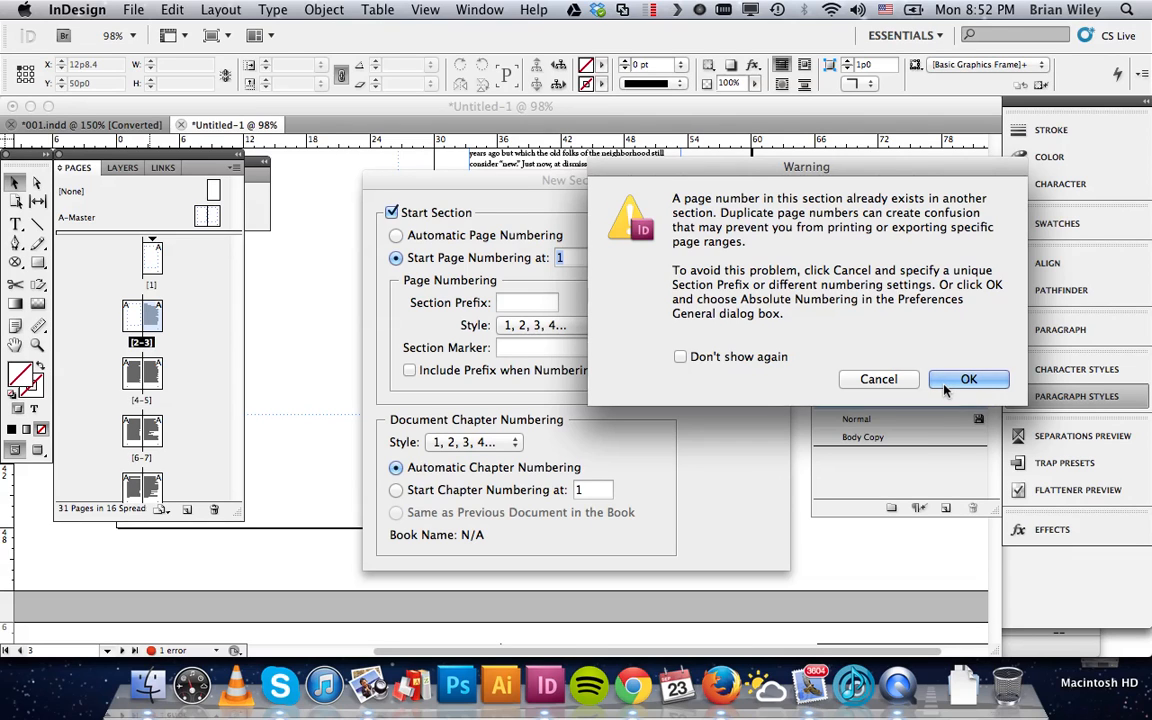
# Accept the duplicate page numbers warning so the new section applies
pyautogui.click(968, 379)
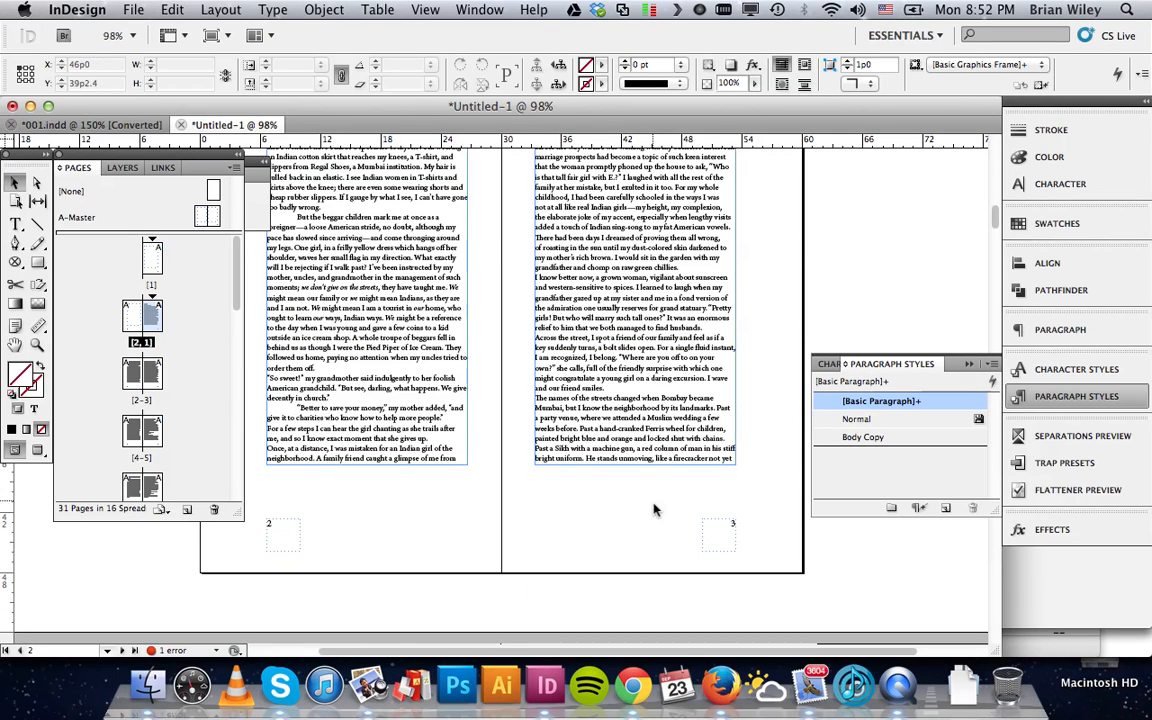
pyautogui.scroll(-3)
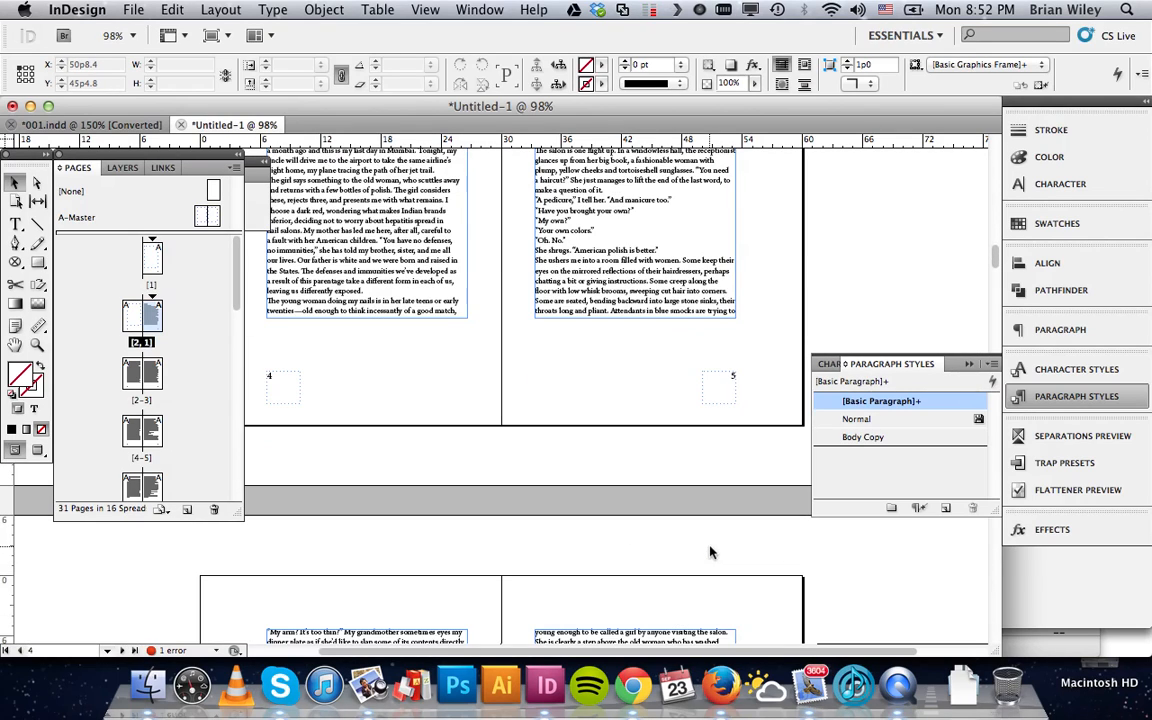
pyautogui.scroll(-3)
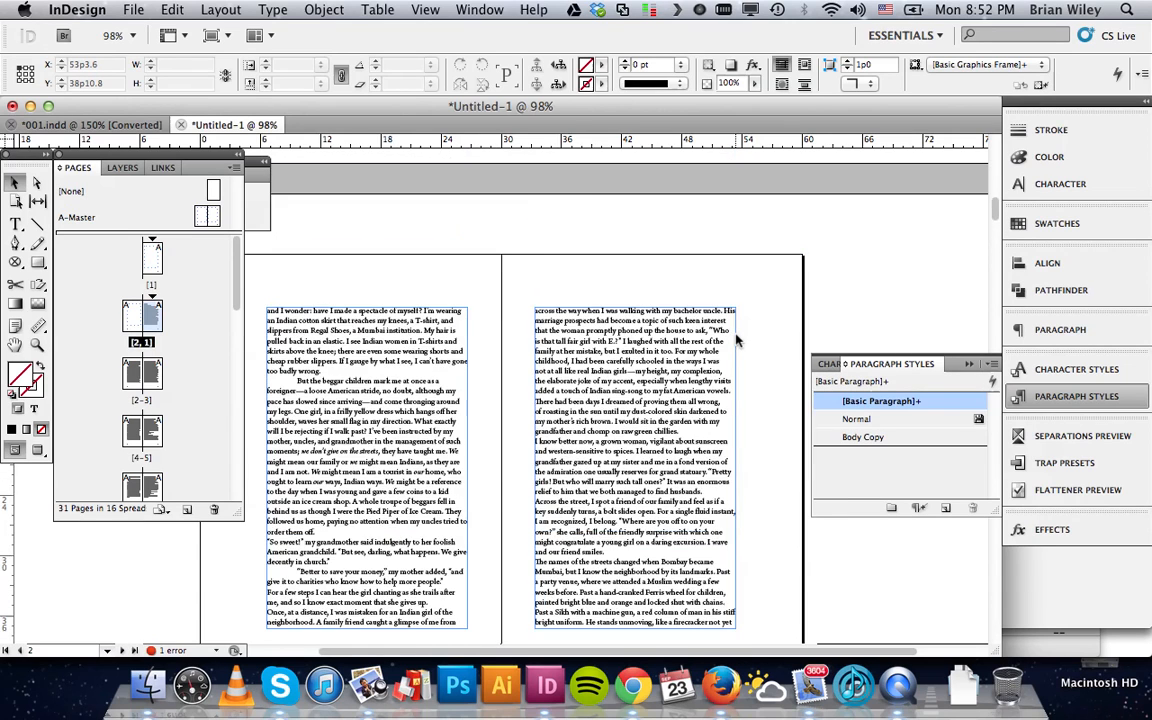
pyautogui.scroll(-3)
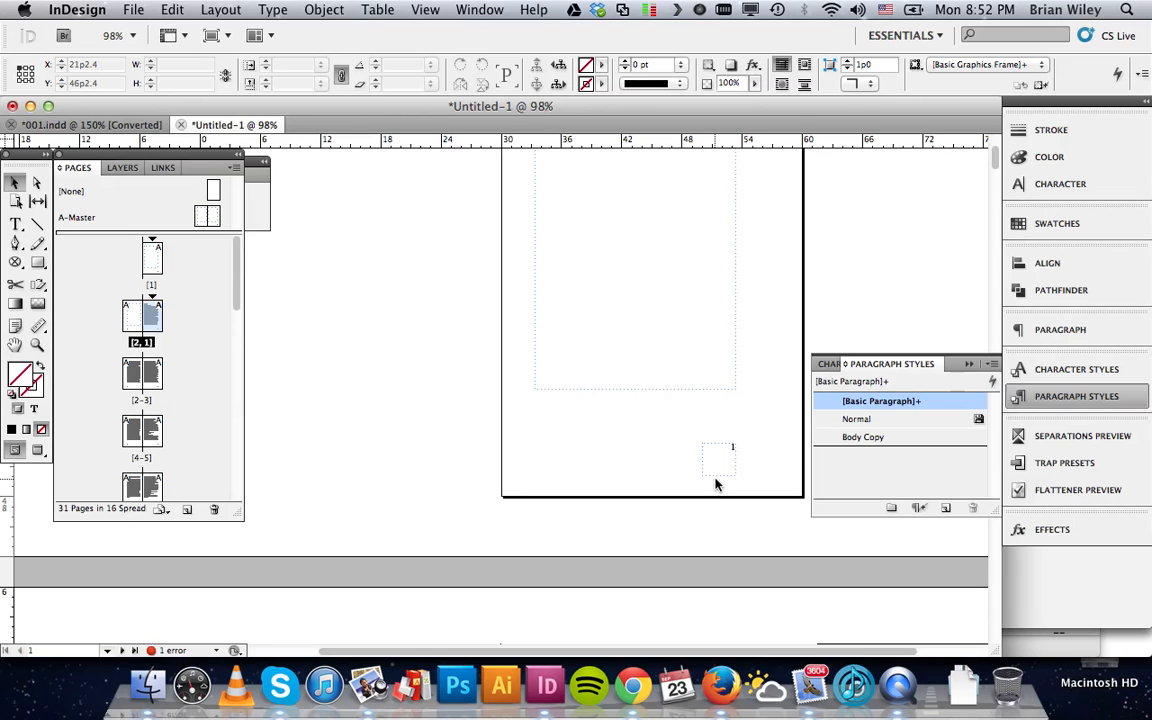
pyautogui.scroll(-3)
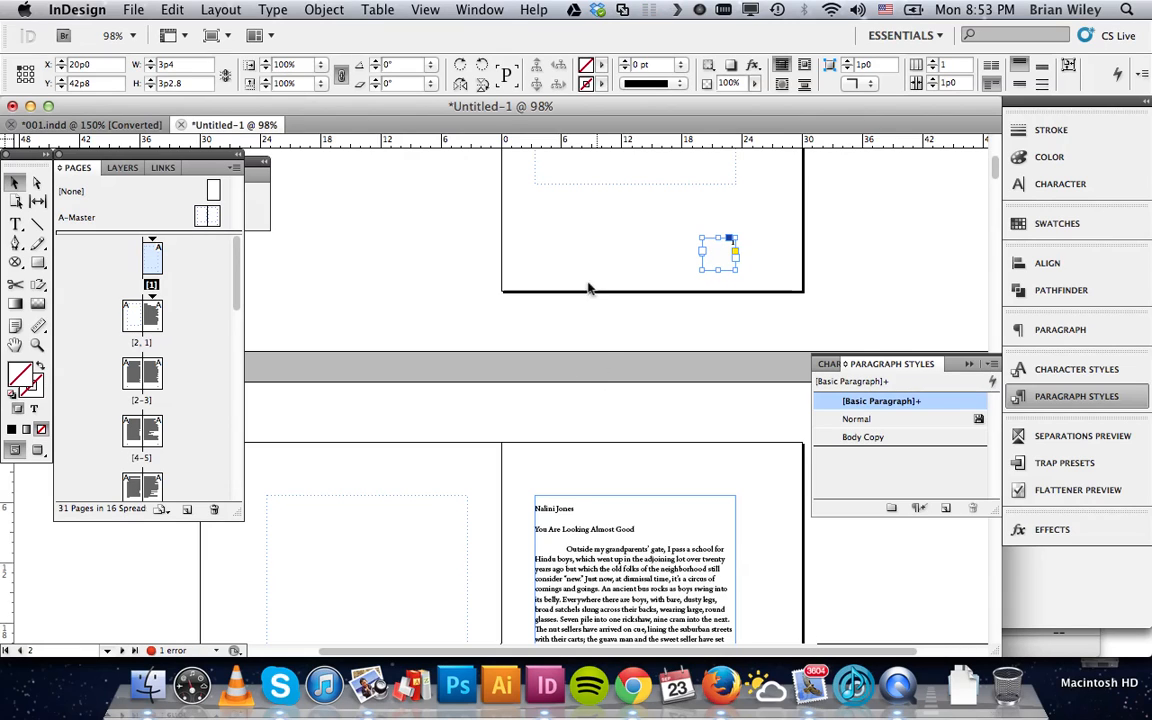
pyautogui.moveTo(723, 343)
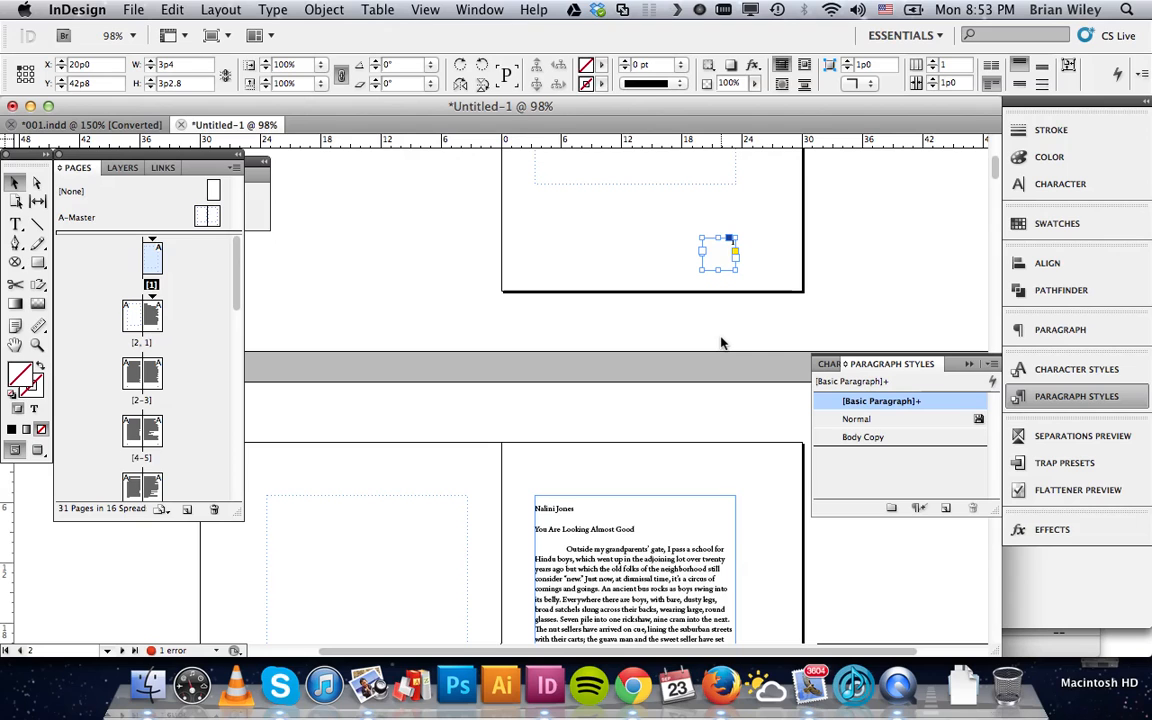